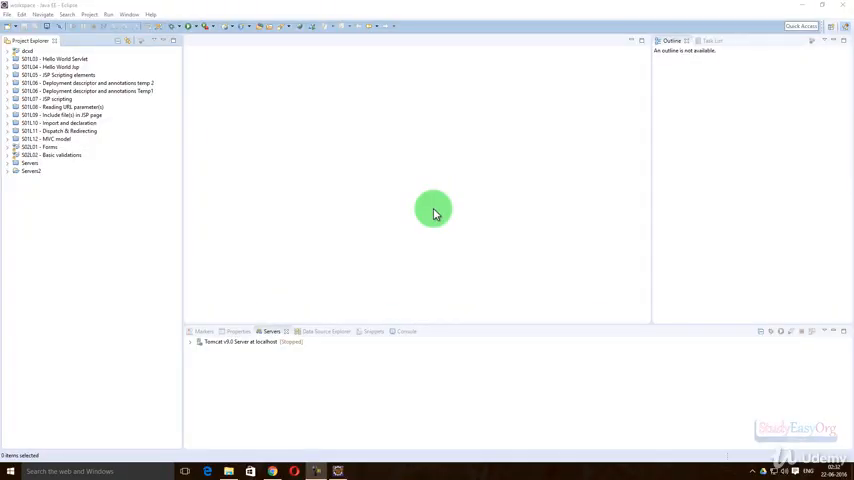
mouse_move(392, 216)
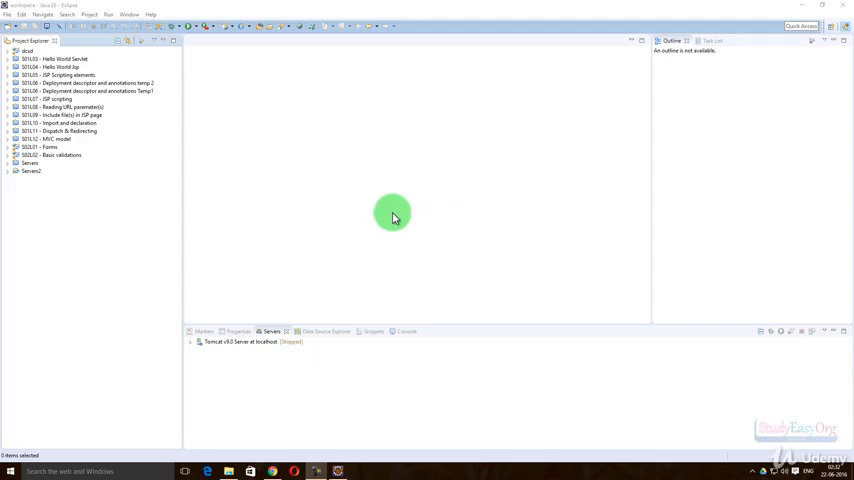
Open Controller.java and login.jsp from the expanded Basic validations project
left_click(8, 172)
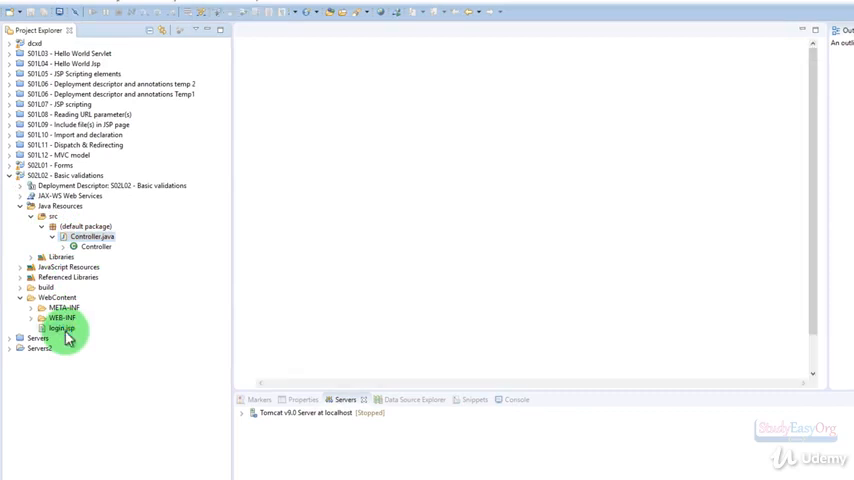
double_click(90, 236)
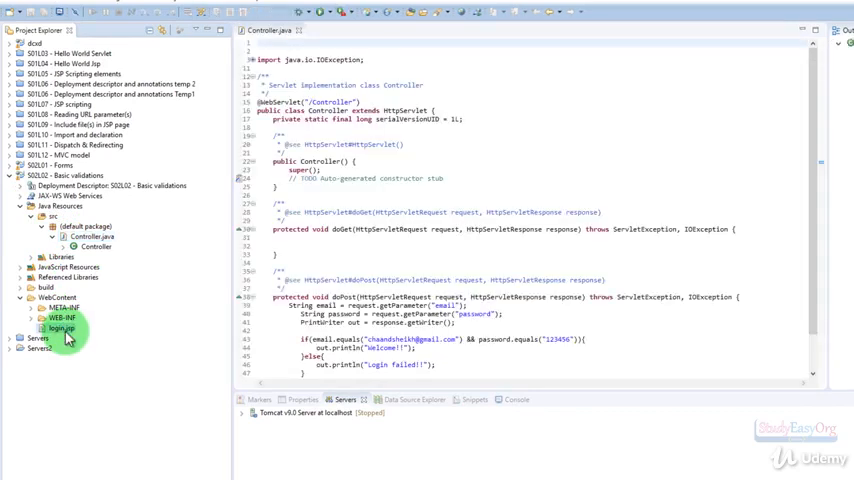
double_click(60, 328)
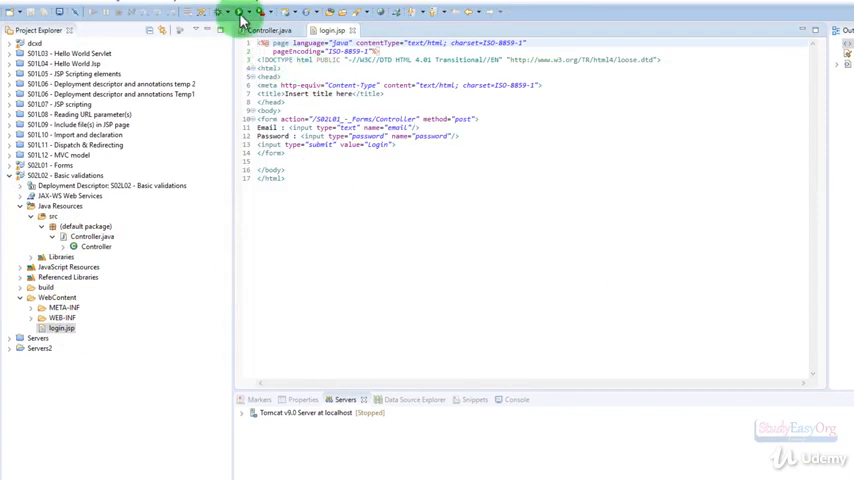
Start Tomcat and begin wrapping the login form's email and password fields in div blocks
left_click(240, 18)
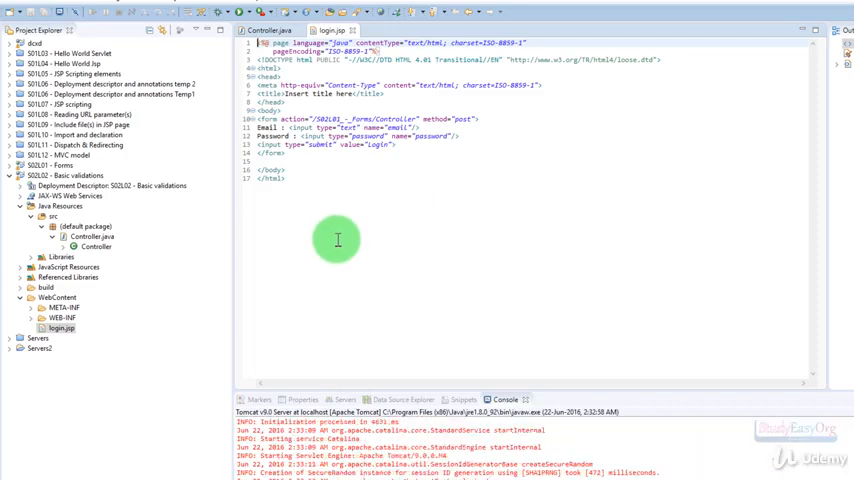
left_click(344, 400)
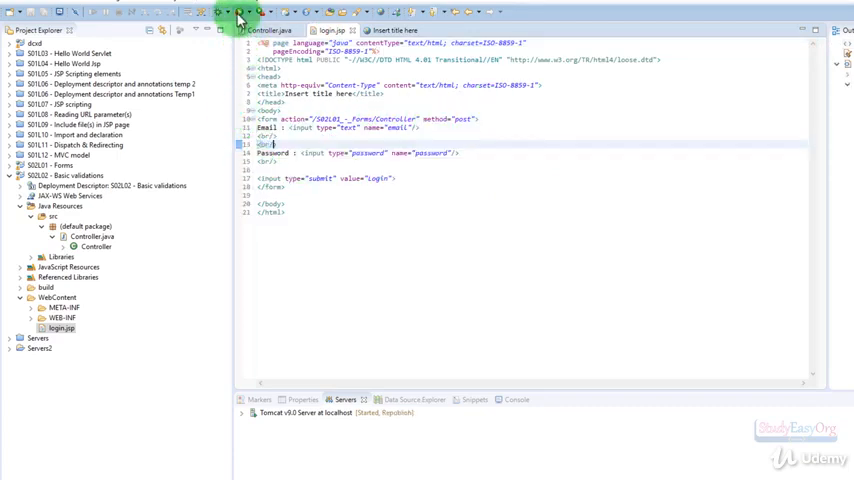
Run the login page in the internal browser and enter 'test' in the Email field
left_click(238, 18)
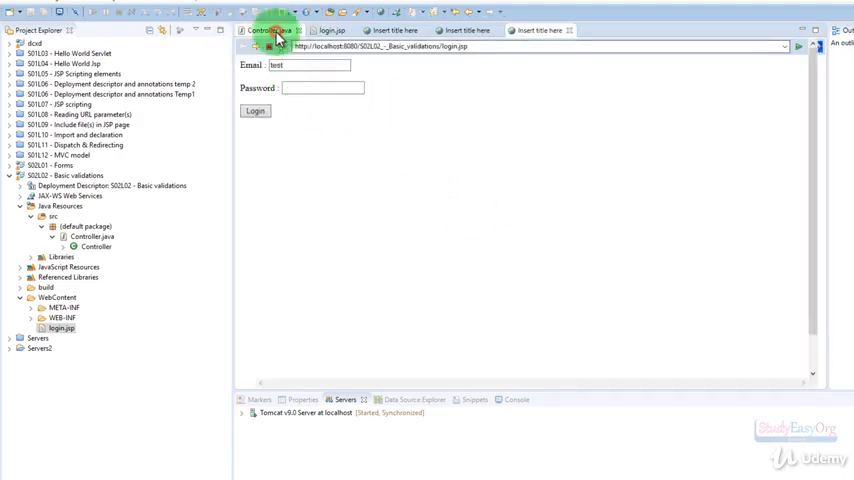
left_click(268, 30)
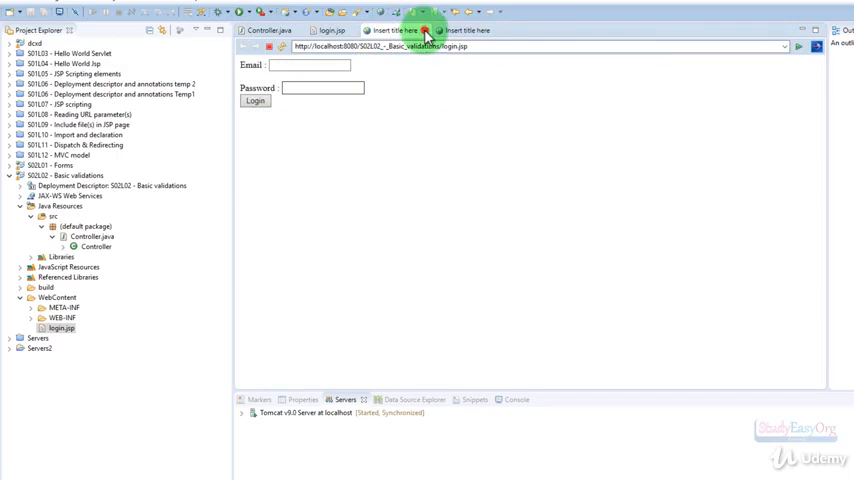
type("test")
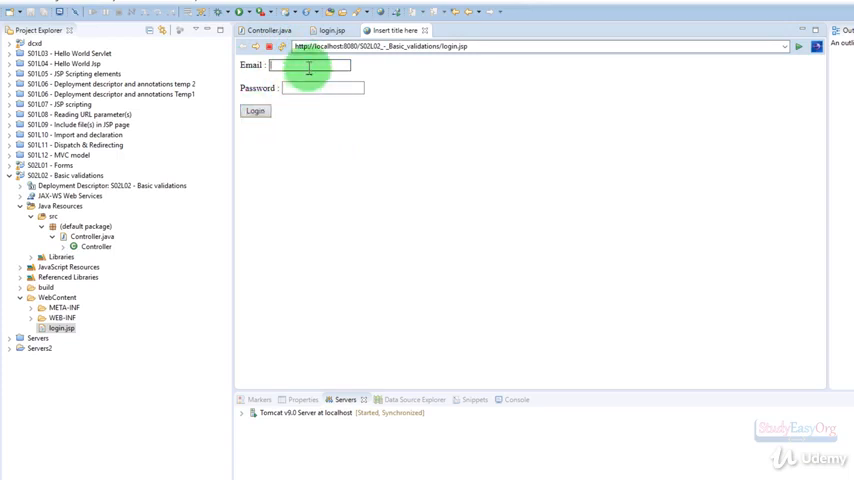
left_click(256, 110)
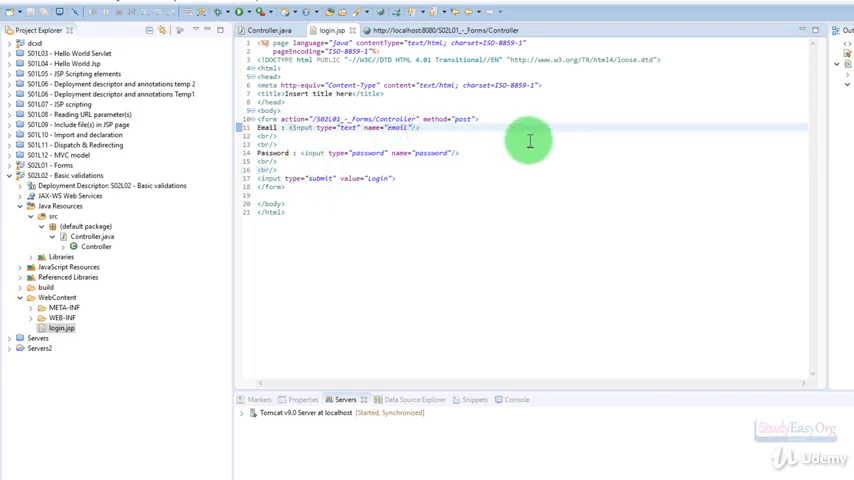
Add the required attribute to both inputs and reload the login page in the browser
type("required")
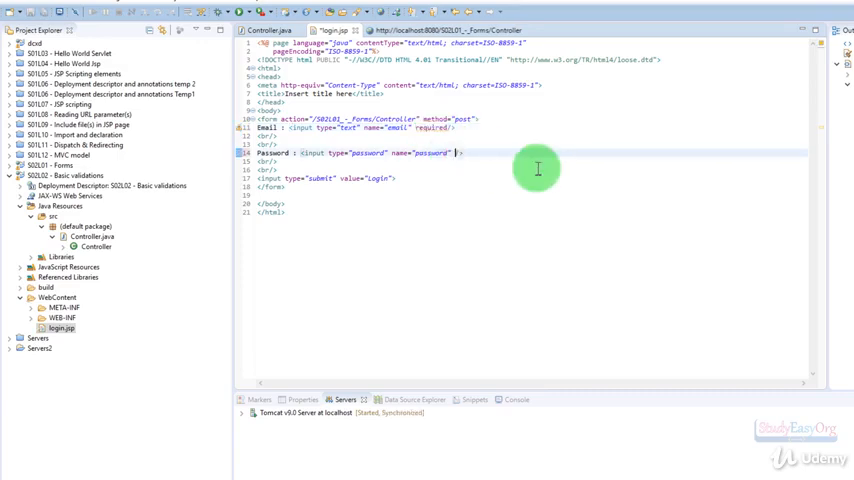
type("required")
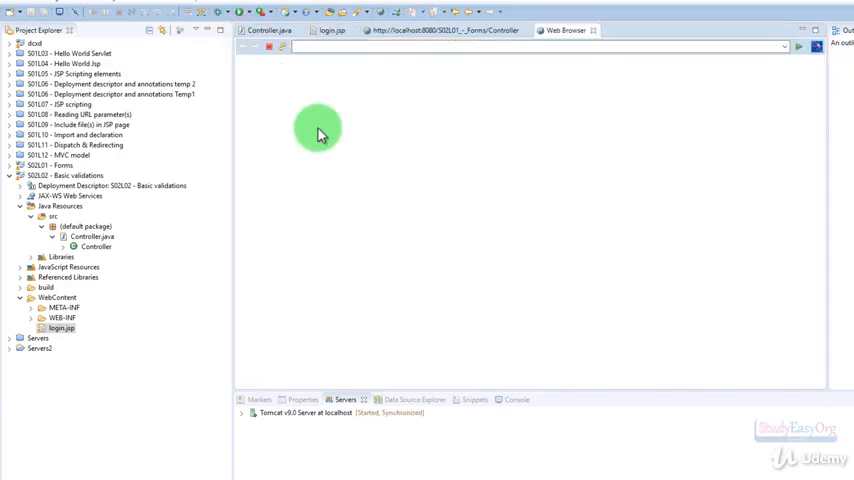
left_click(256, 110)
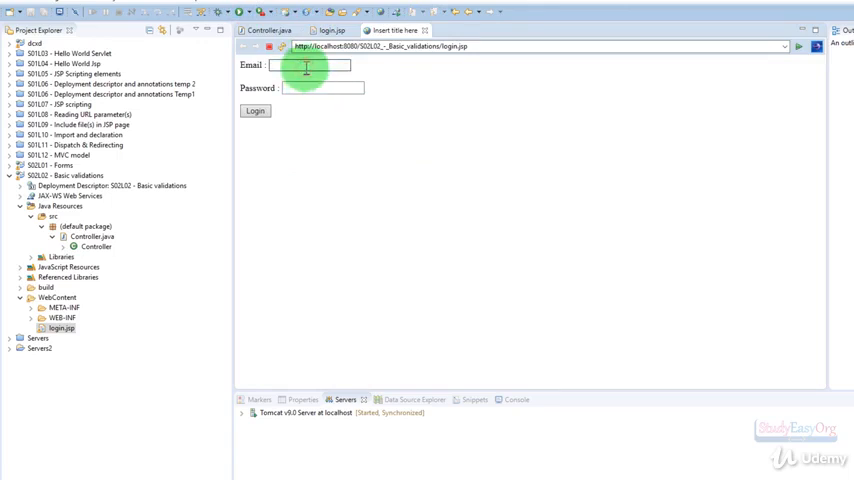
Submit 'test' through the login form, then go back to login.jsp to change the Email input to type="email"
type("test")
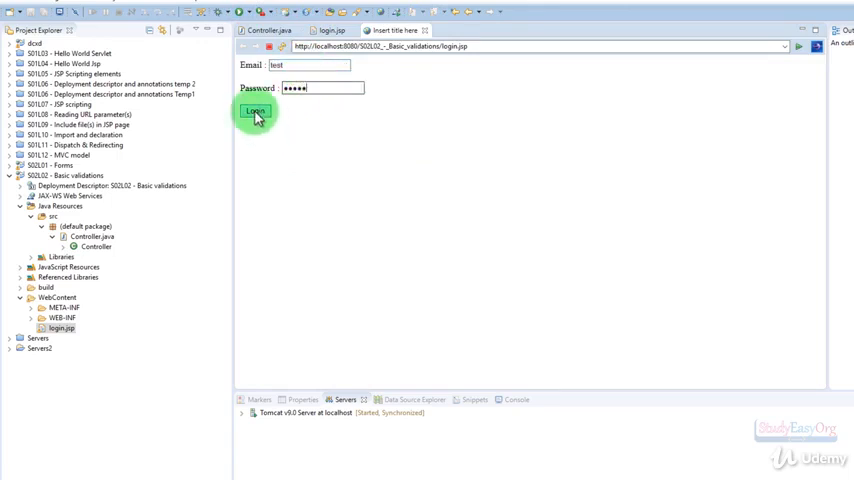
left_click(256, 112)
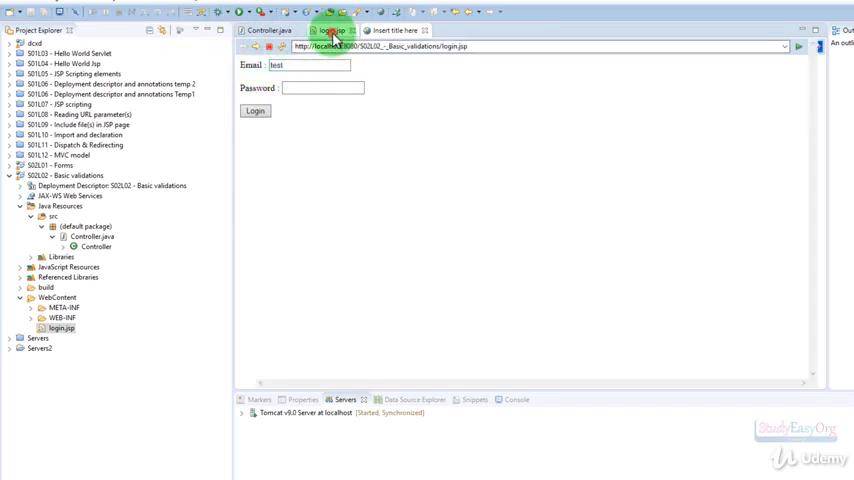
left_click(268, 30)
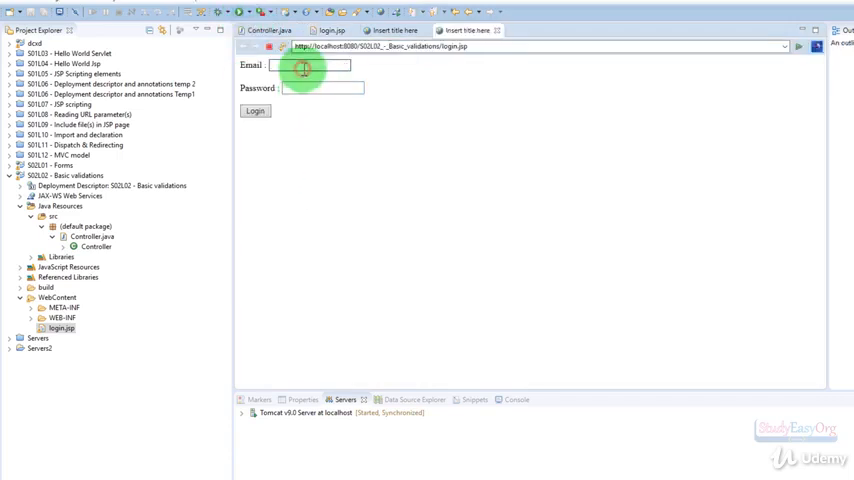
Submit 'test' as the email to trigger the 'valid email address' browser validation message
type("test")
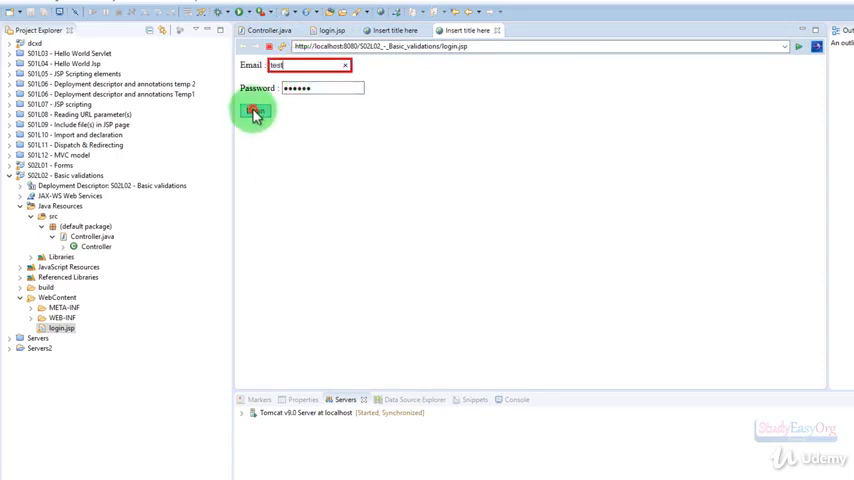
left_click(256, 110)
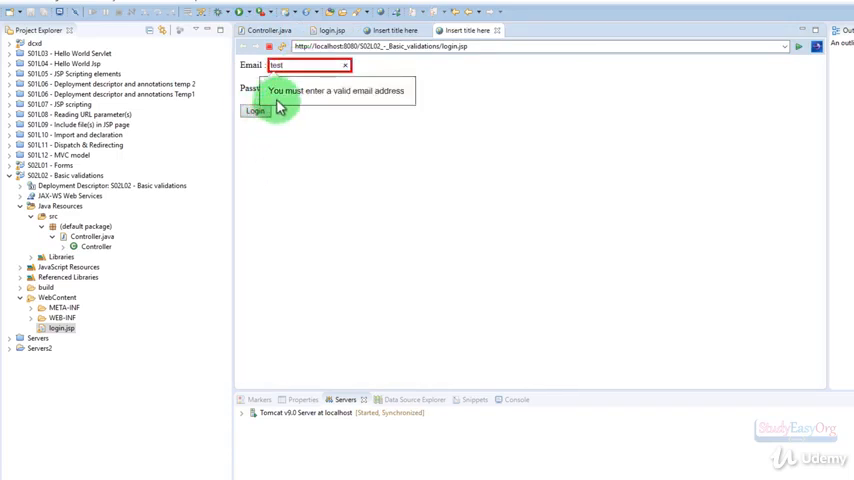
mouse_move(336, 108)
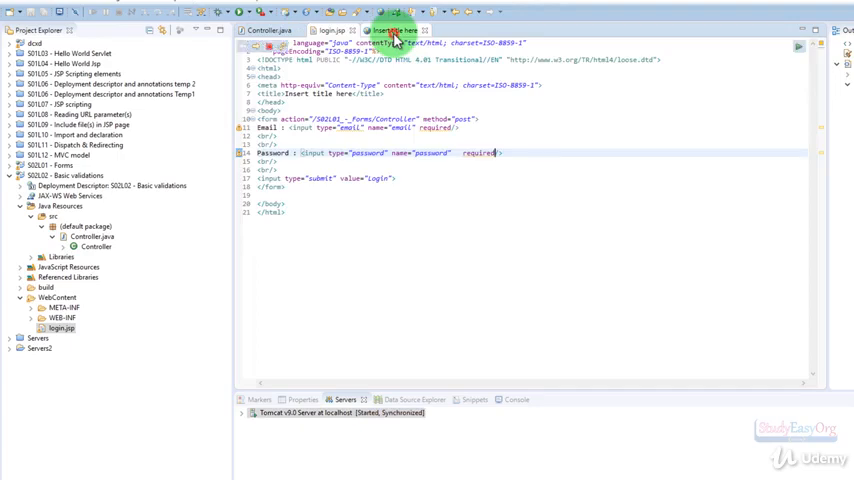
Add a maxlength attribute to the password input and start entering 'abc@' in the reloaded login page
left_click(324, 30)
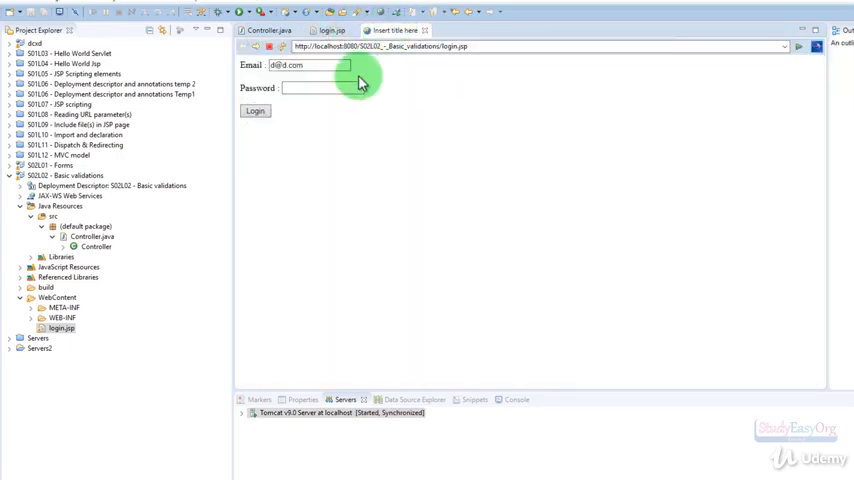
left_click(332, 30)
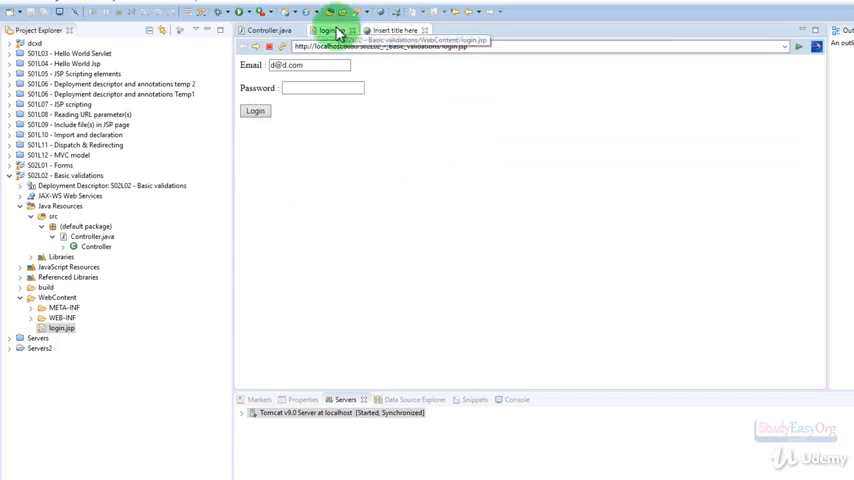
left_click(330, 30)
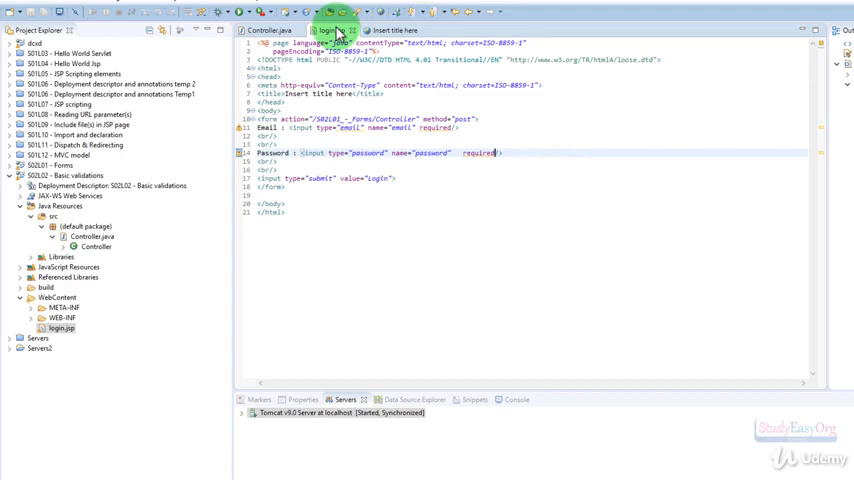
mouse_move(438, 216)
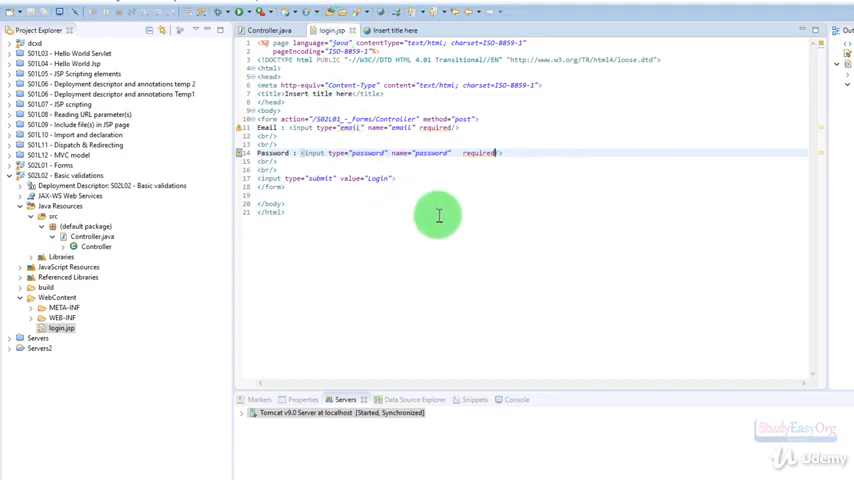
mouse_move(440, 208)
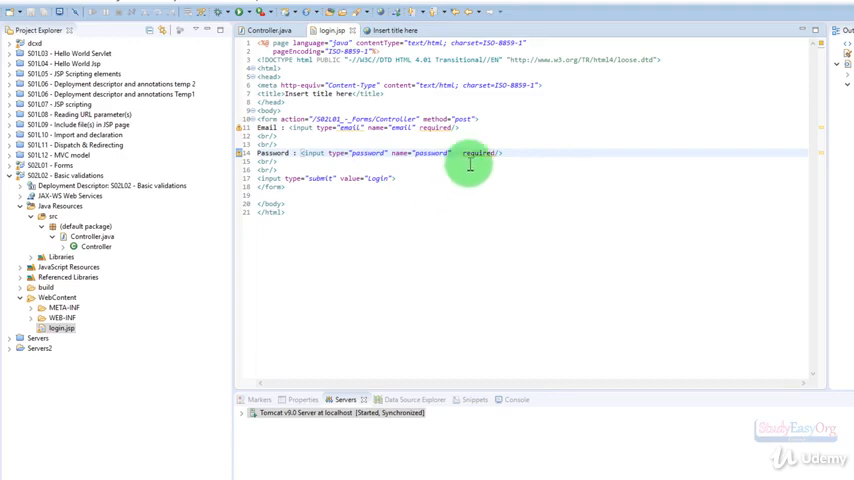
mouse_move(564, 152)
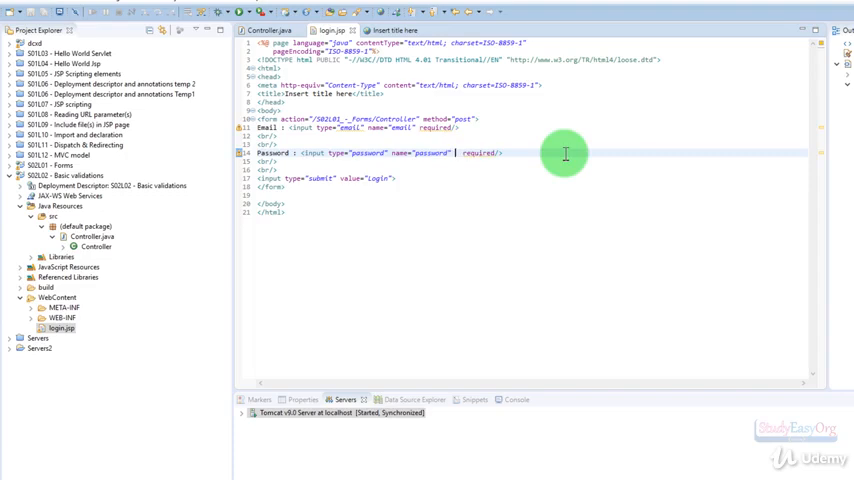
type("max")
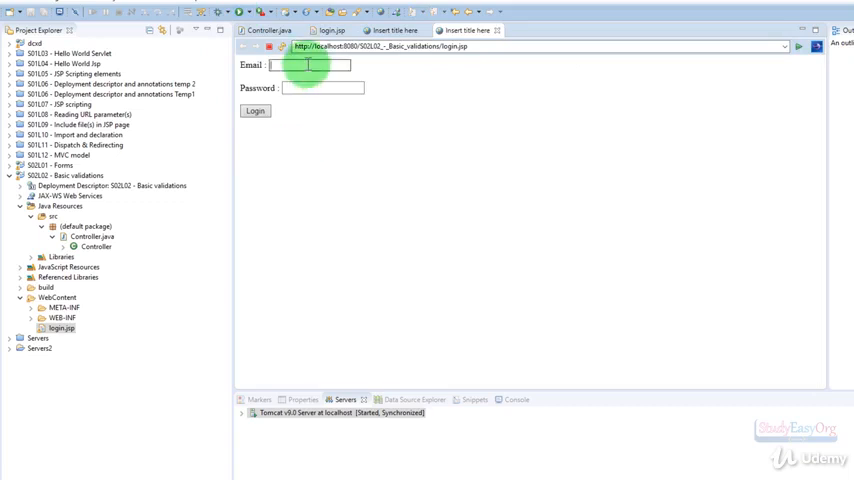
type("abc@")
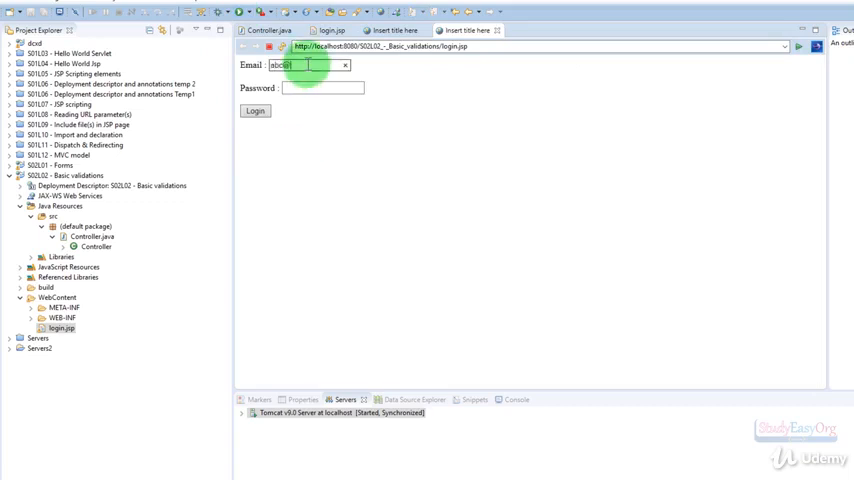